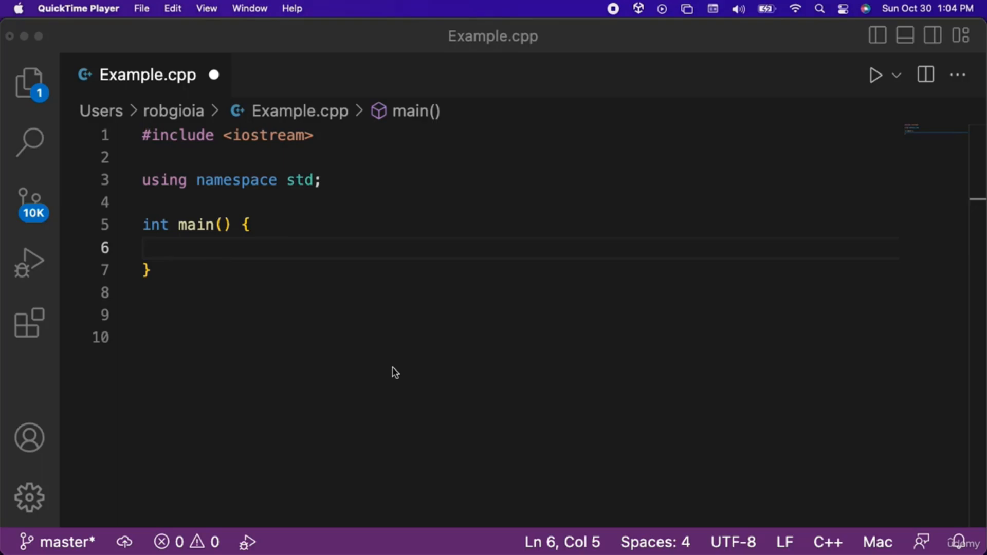
pyautogui.moveTo(438, 208)
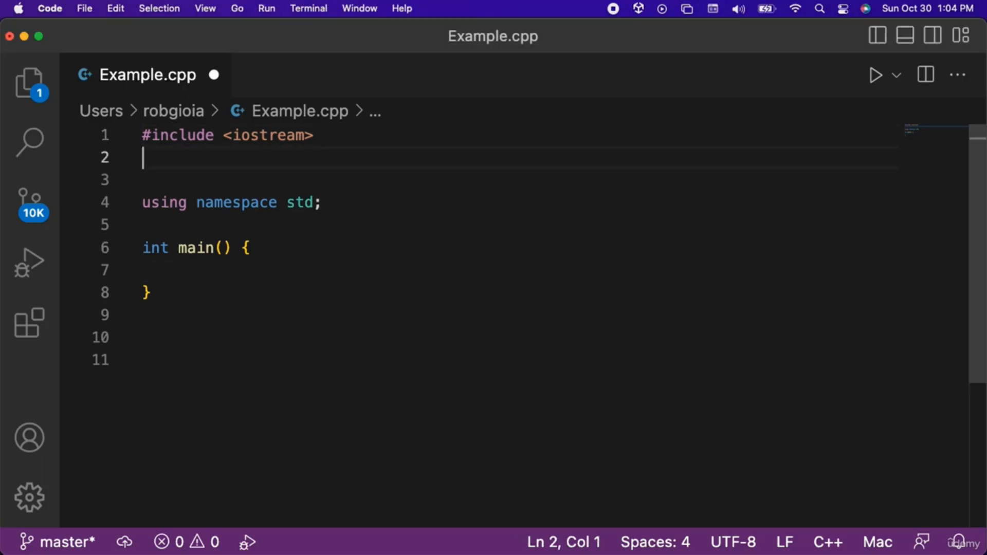
# - Add #include <vector> and #include <string> beneath the iostream include
pyautogui.write('#include')
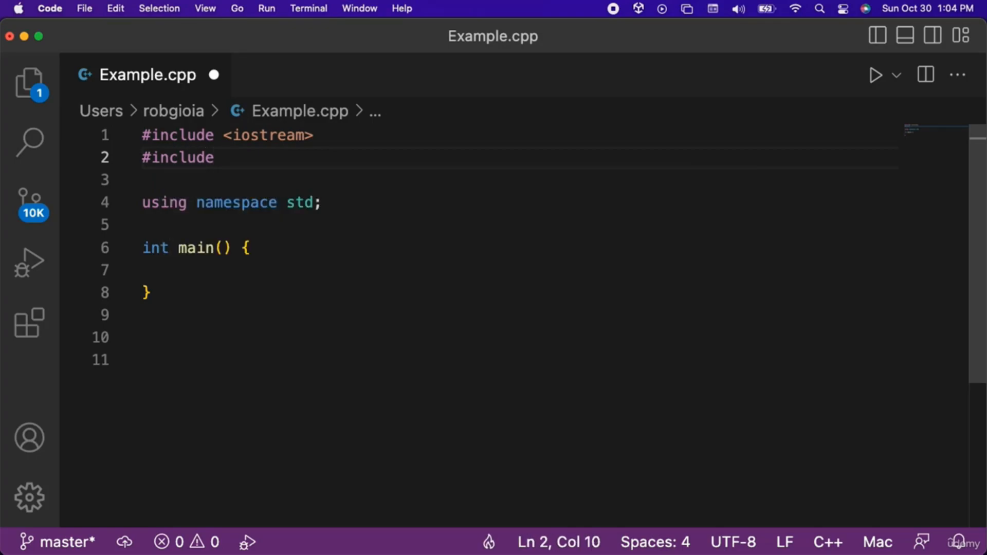
pyautogui.write('<vector>')
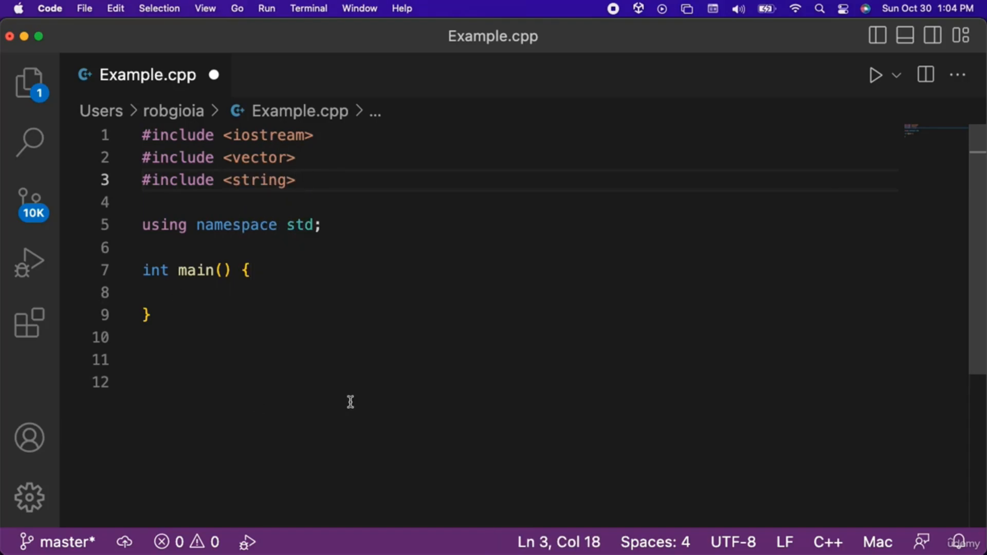
# - Declare vector<string> v1 inside main's body
pyautogui.click(179, 292)
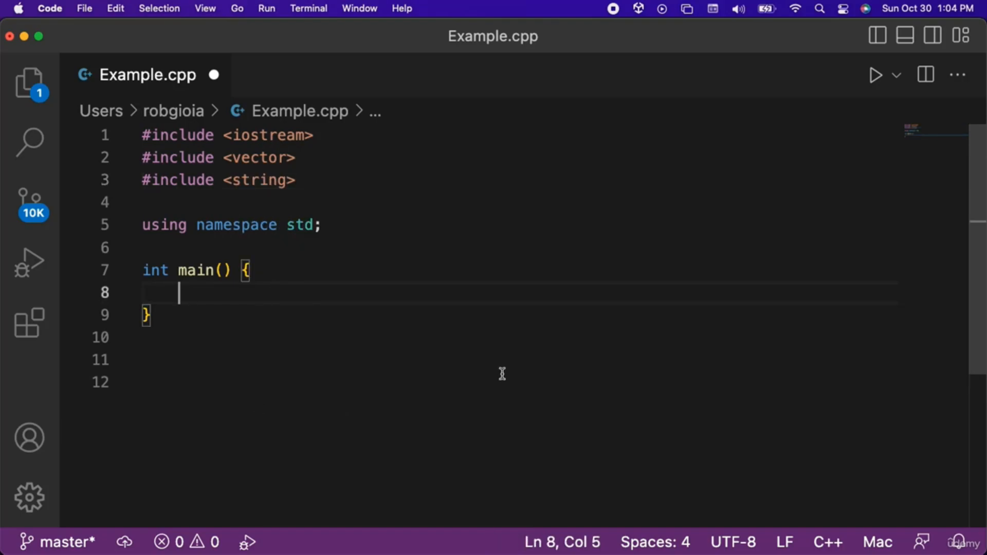
pyautogui.write('vector')
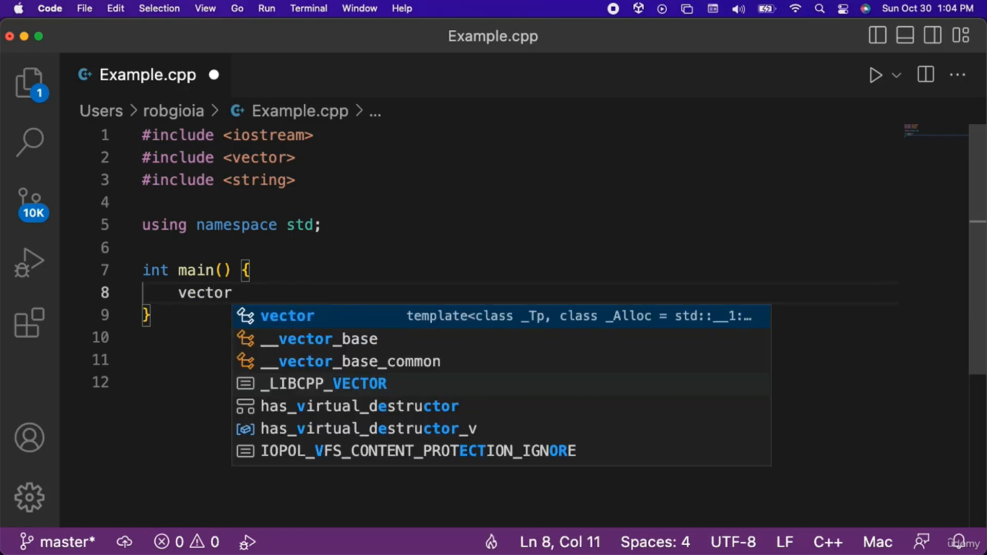
pyautogui.write('<string> v')
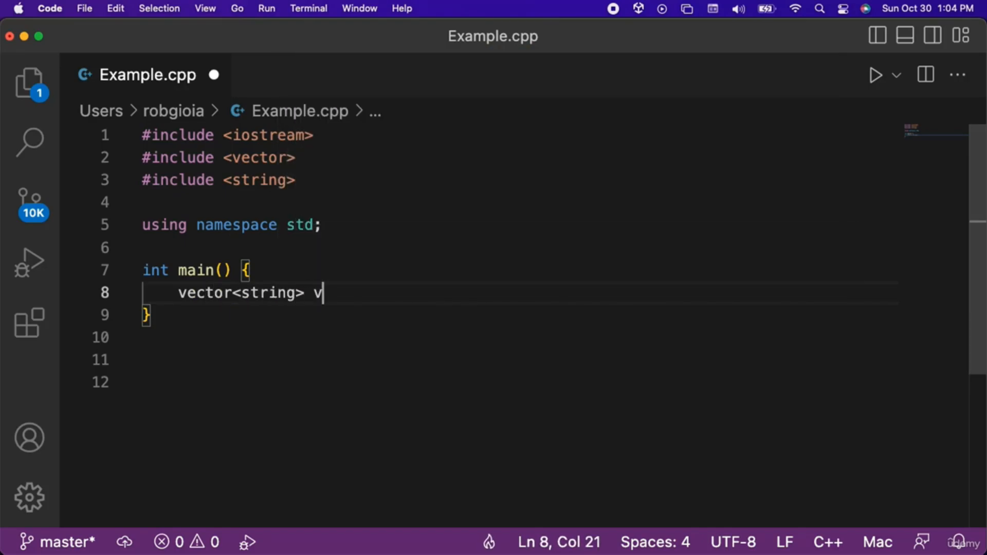
pyautogui.write('1;')
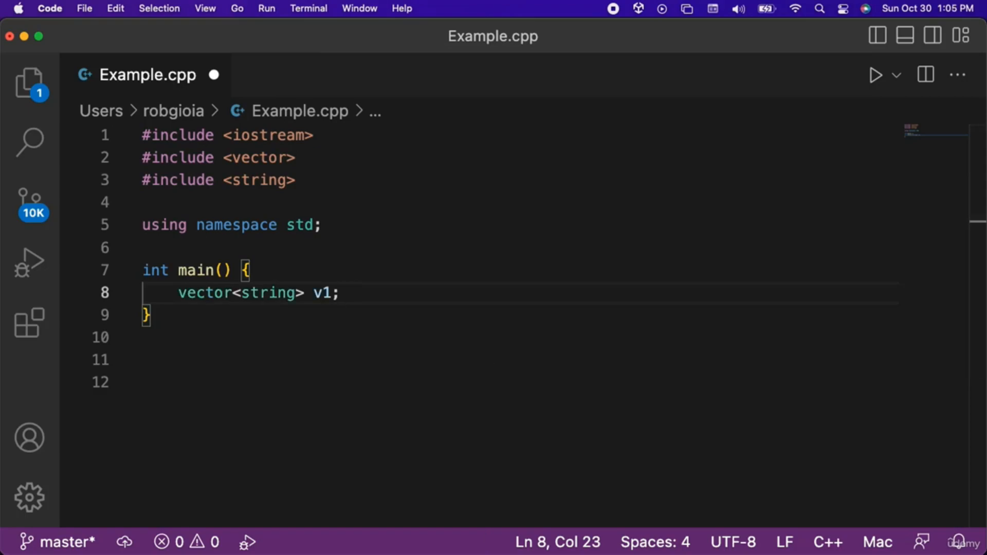
pyautogui.press('Return')
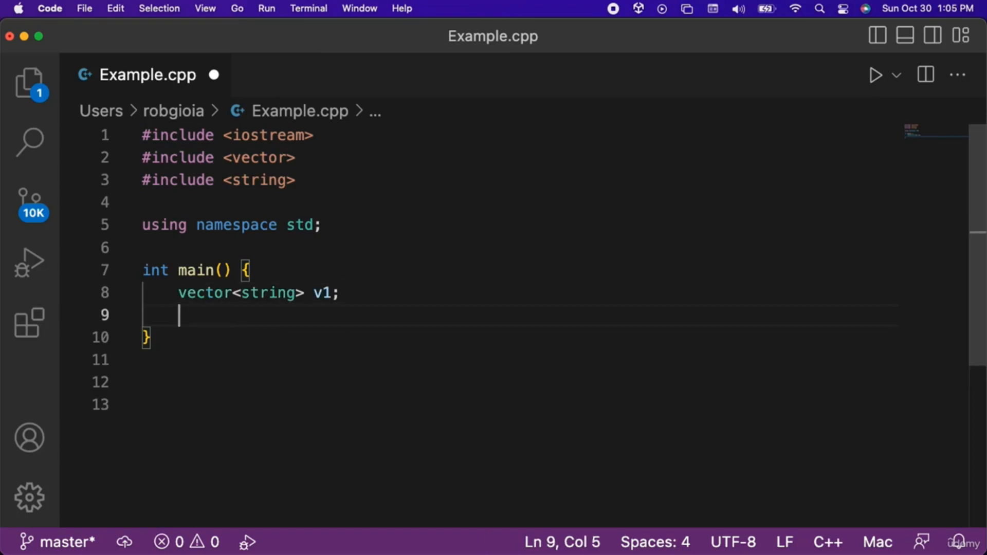
# - Push "abc", "def" and "ghi" into v1 with three push_back calls
pyautogui.write('v1.push_back("abc')
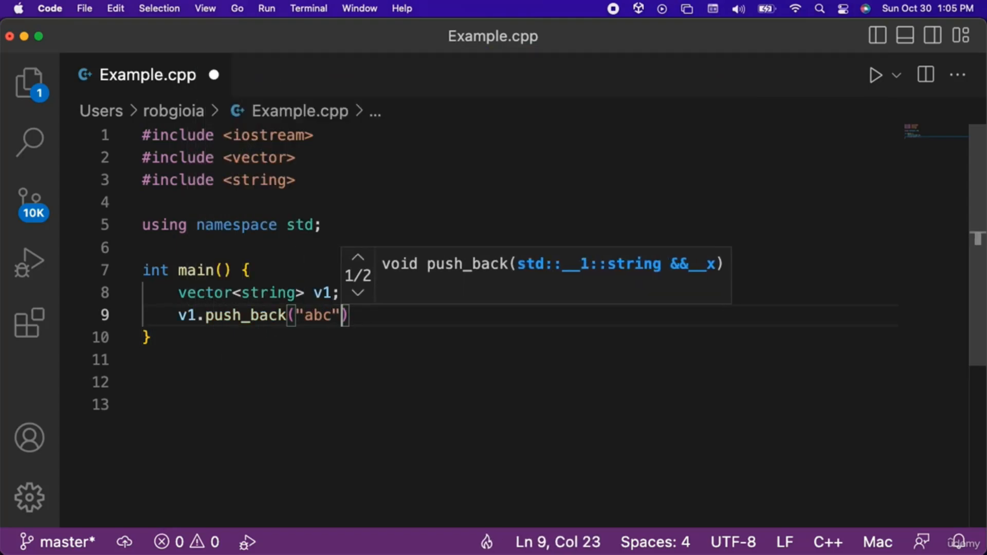
pyautogui.write(';')
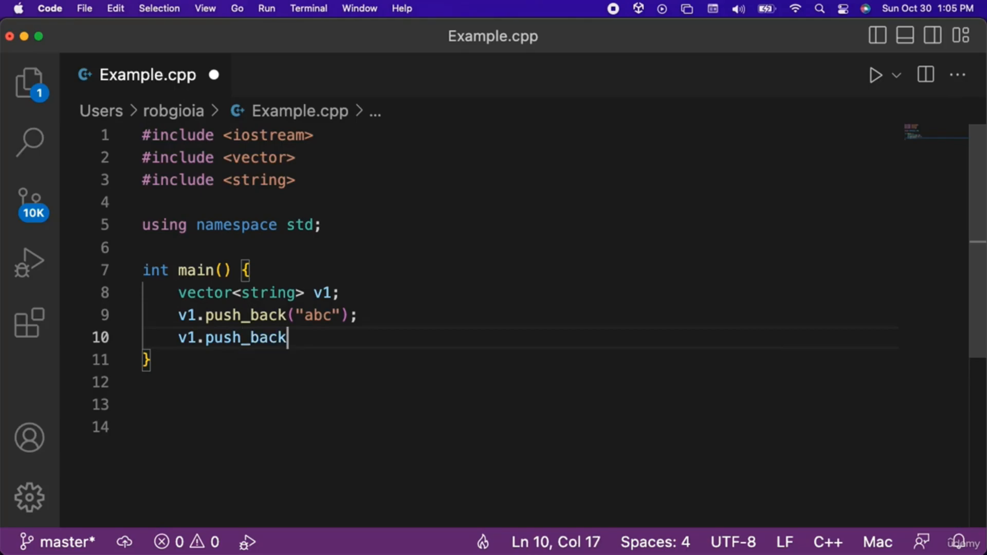
pyautogui.write('("def");')
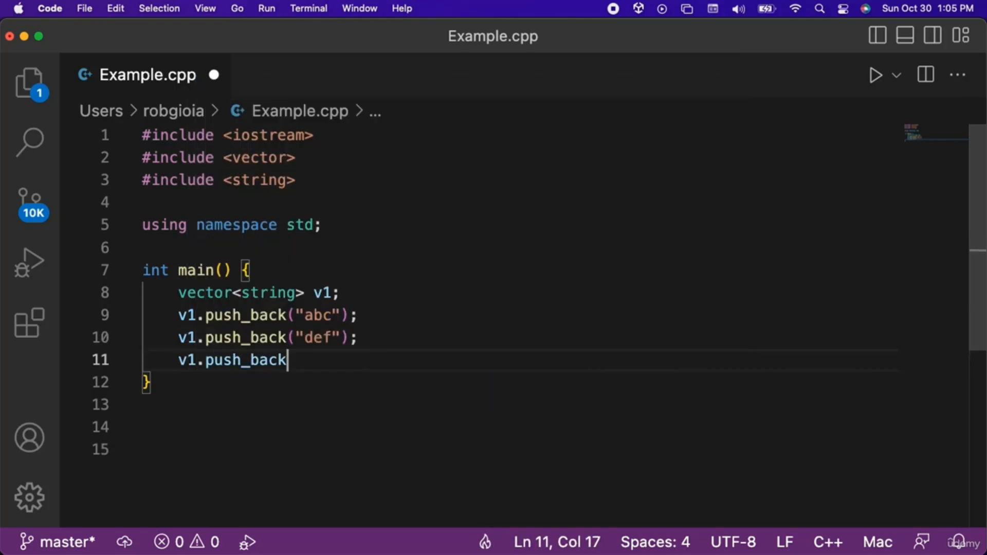
pyautogui.write('("ghi")')
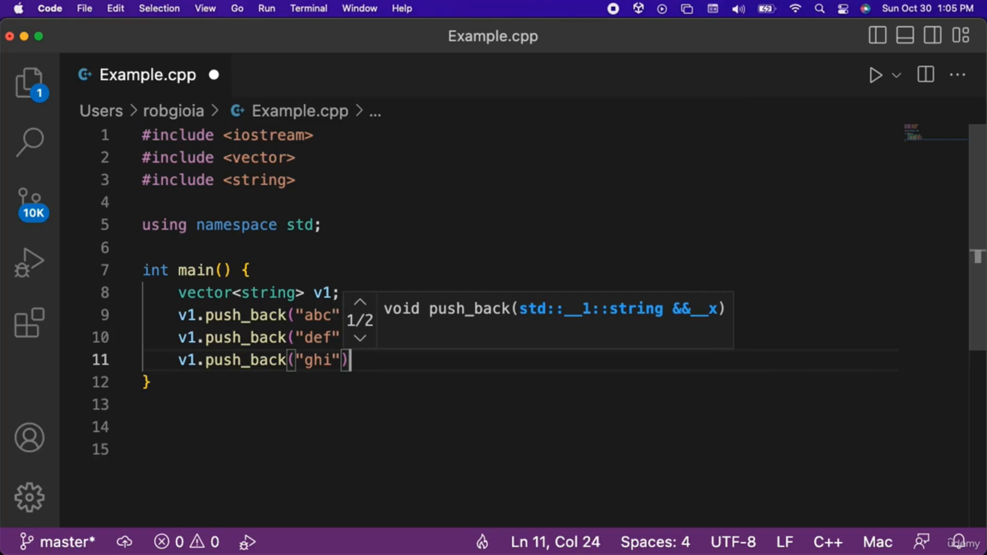
pyautogui.press('Return')
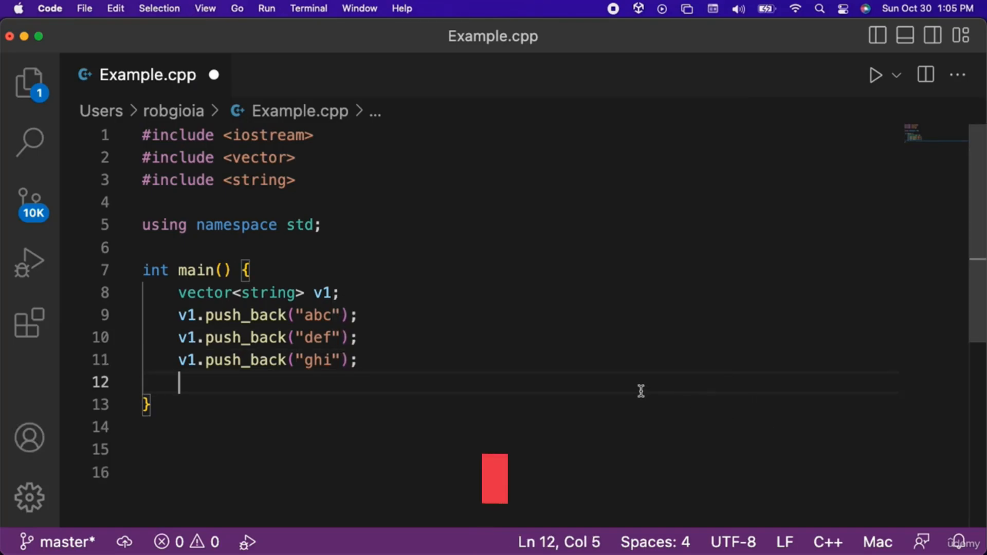
# - Write a for loop over v1.size() that prints v1[i] followed by a space
pyautogui.write('for(int i = 0; i < v1.siz')
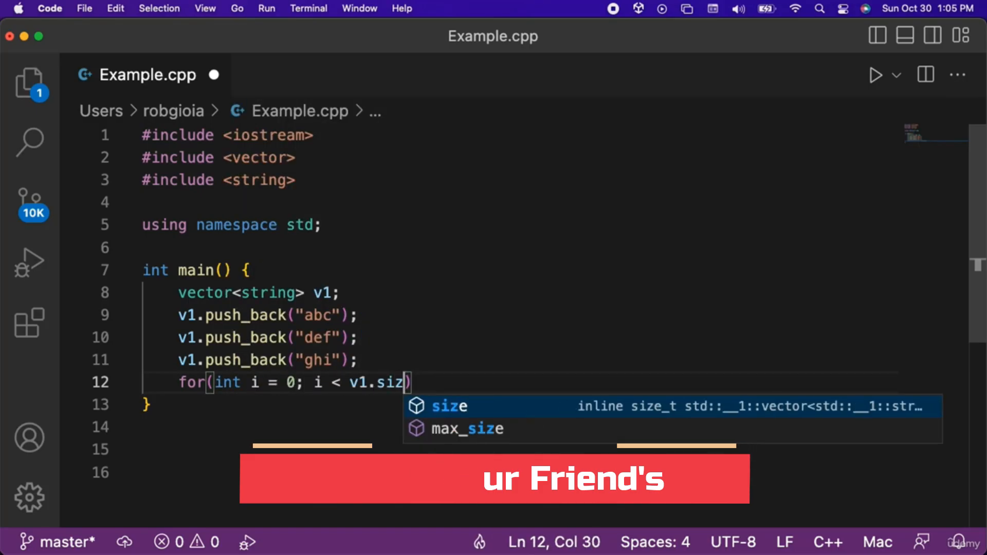
pyautogui.write('e(); i++) {')
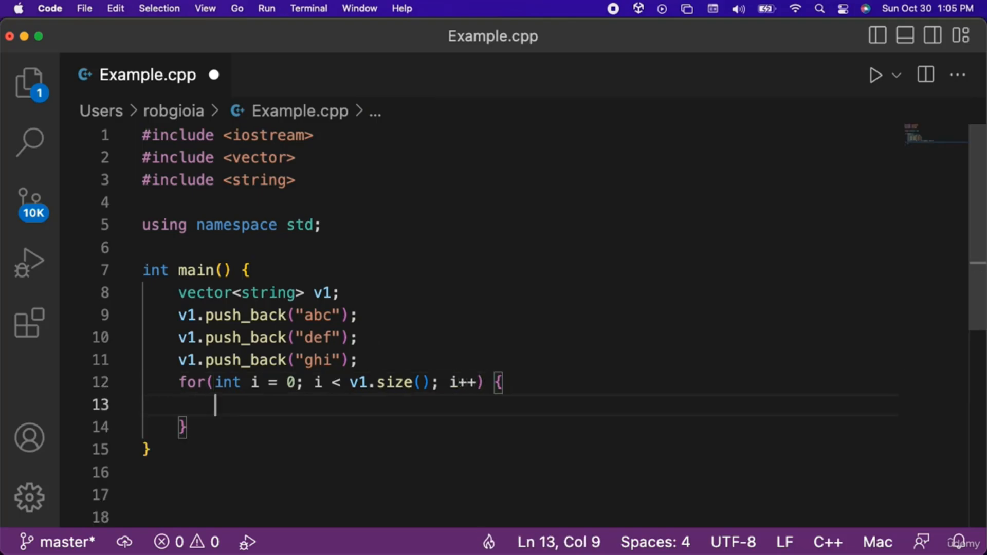
pyautogui.write('cout')
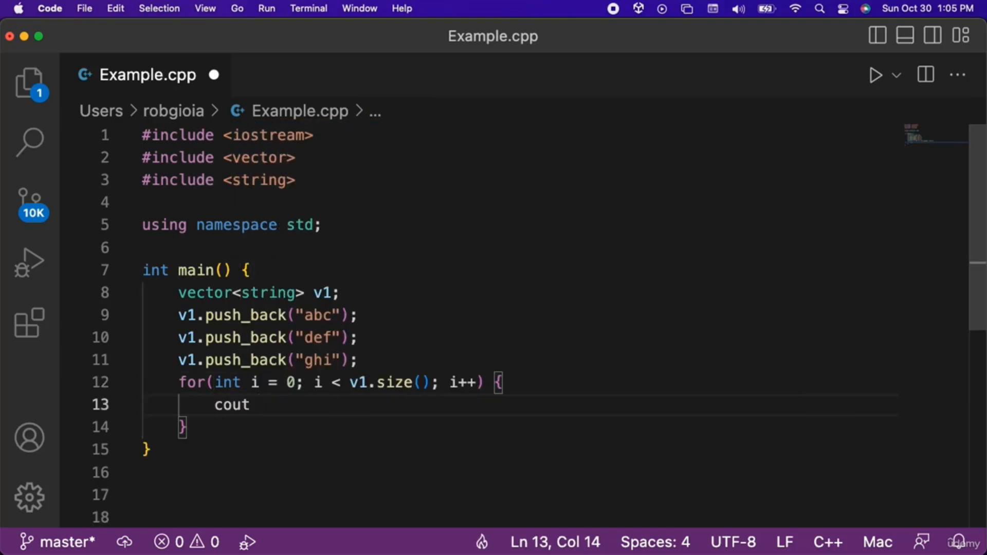
pyautogui.write('<< v1[i]')
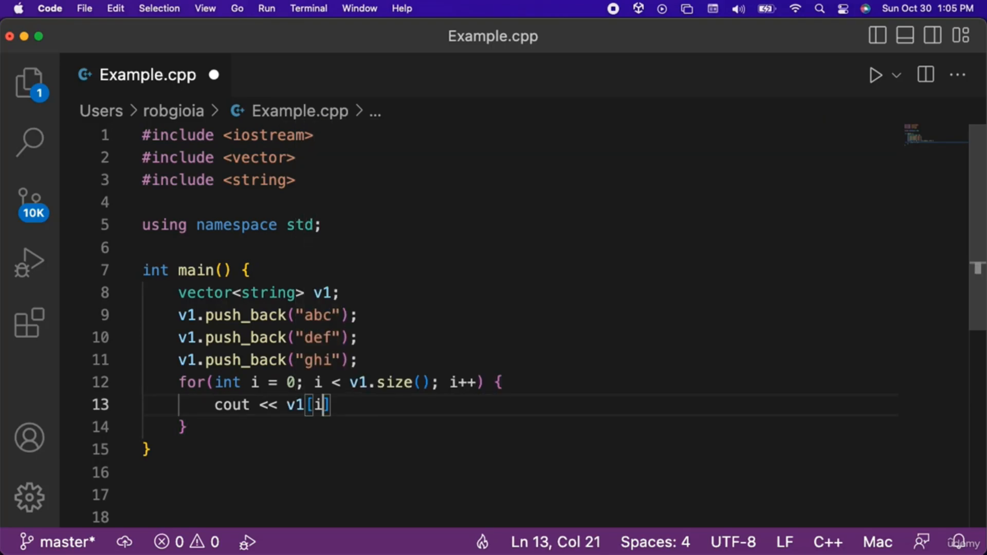
pyautogui.write('<< " "')
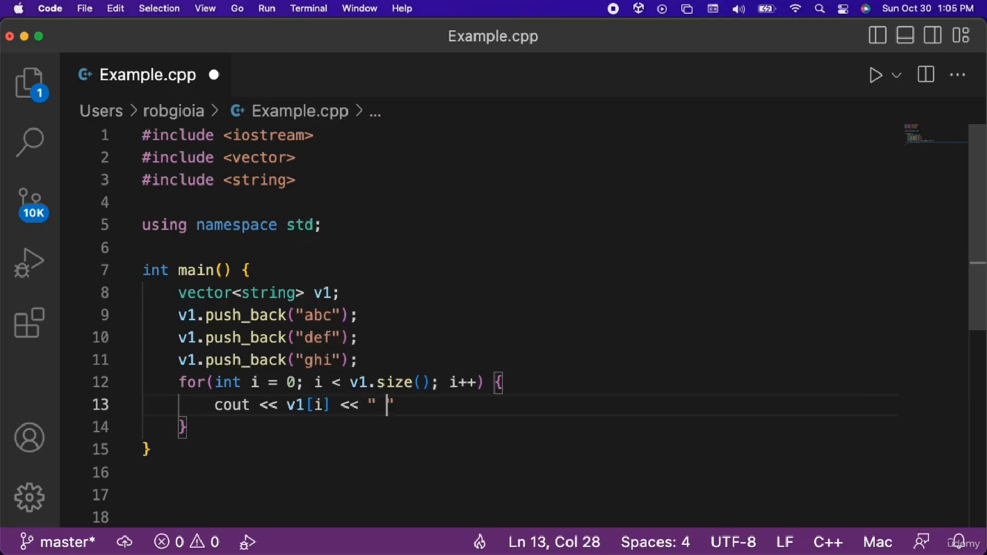
# - Run the program to see abc def ghi, then dismiss the debug output panel
pyautogui.click(873, 74)
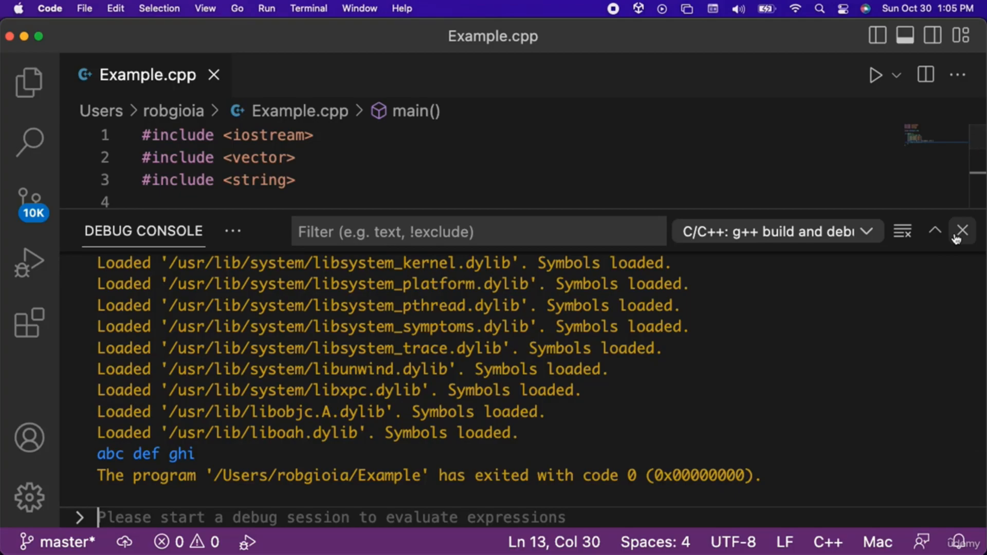
pyautogui.click(961, 231)
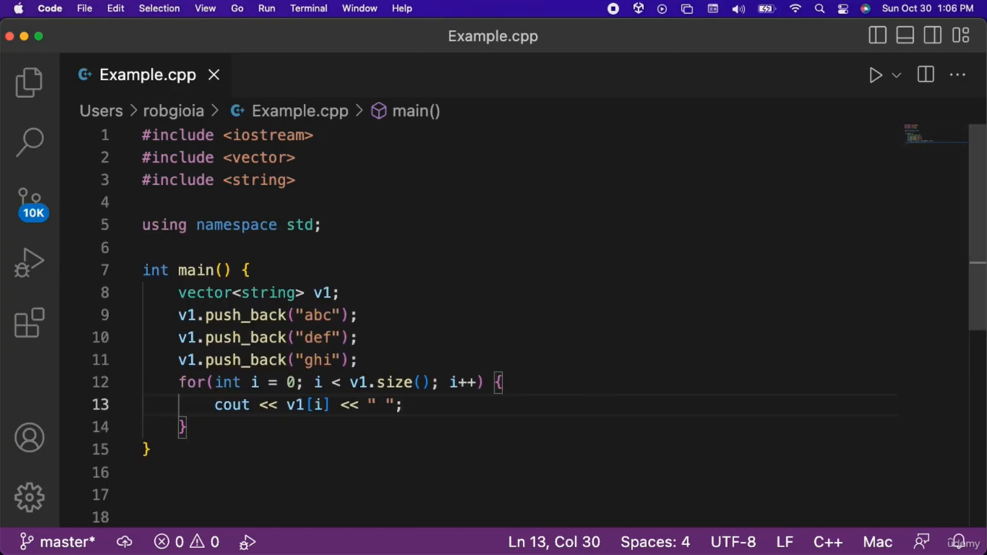
pyautogui.moveTo(390, 374)
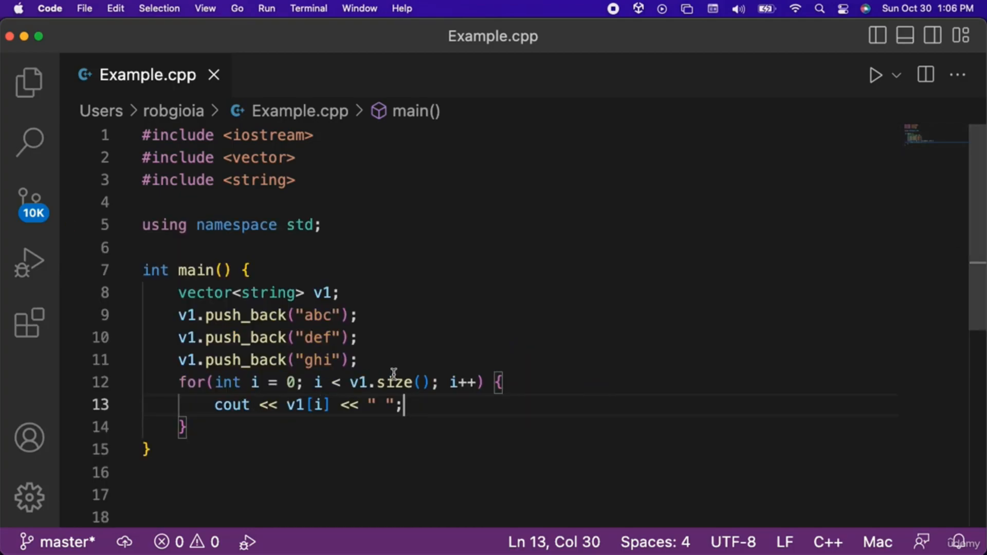
# - Call v1.pop_back() before the loop and rerun so only abc def is printed
pyautogui.write('v1')
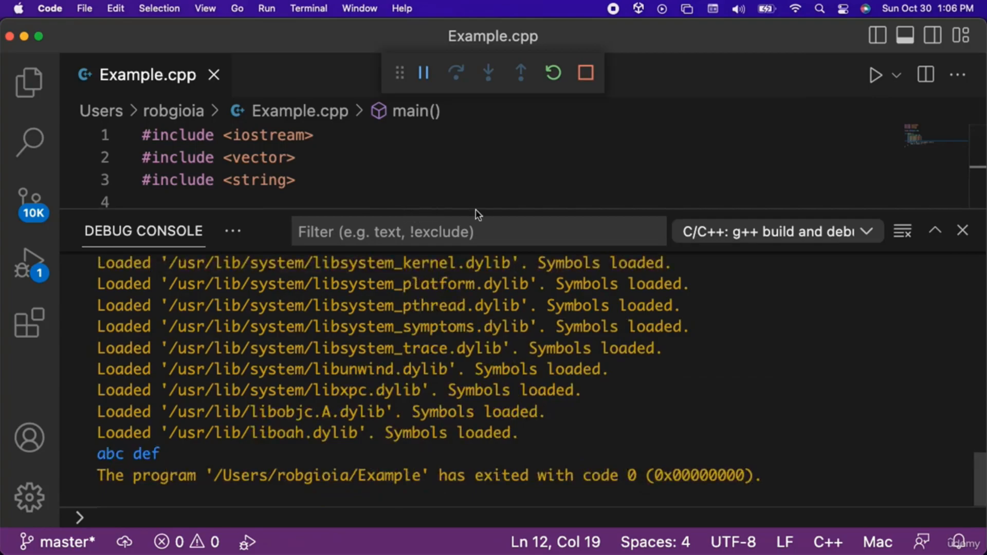
pyautogui.click(584, 72)
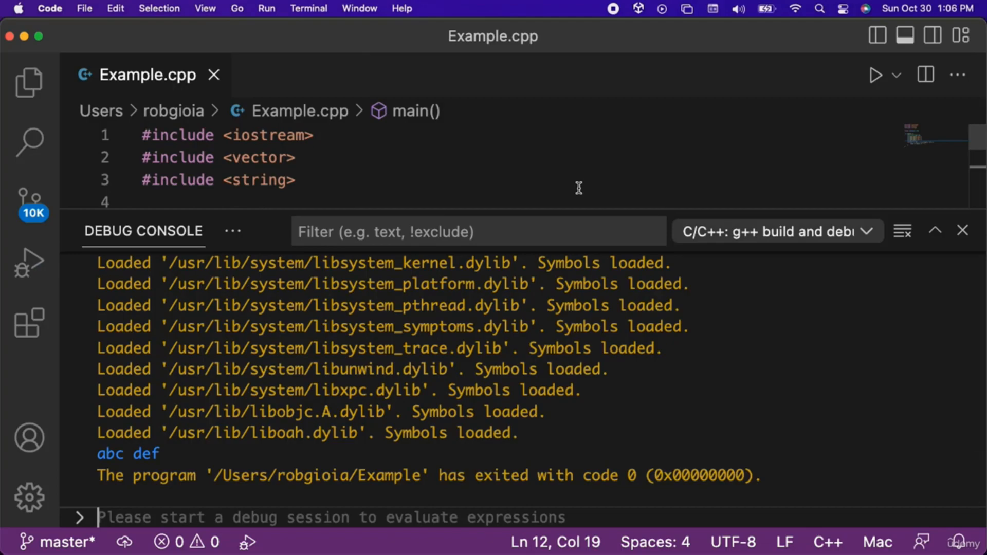
pyautogui.click(962, 229)
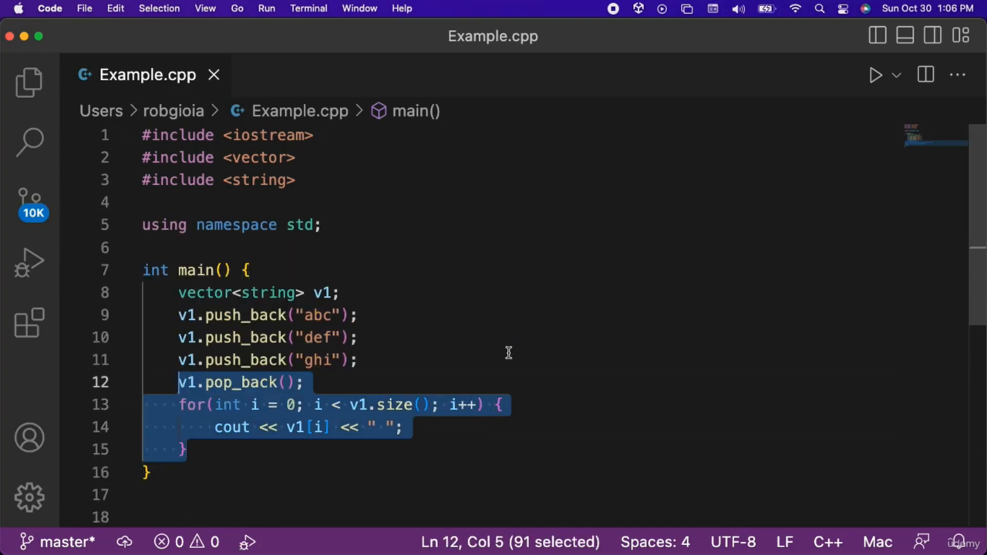
# - Replace the pop_back and loop with v1.clear() followed by cout << v1.size();
pyautogui.write('v1.clear(')
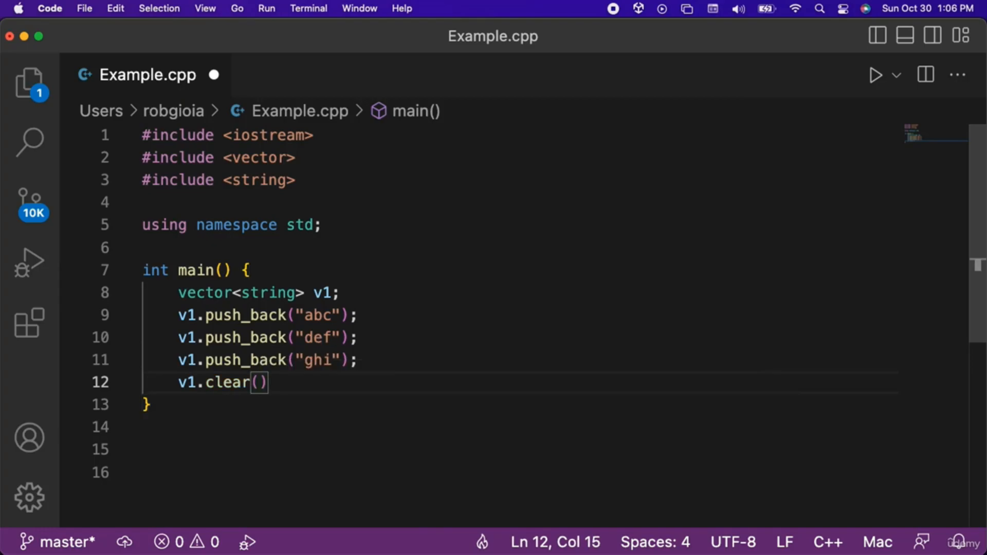
pyautogui.write(';')
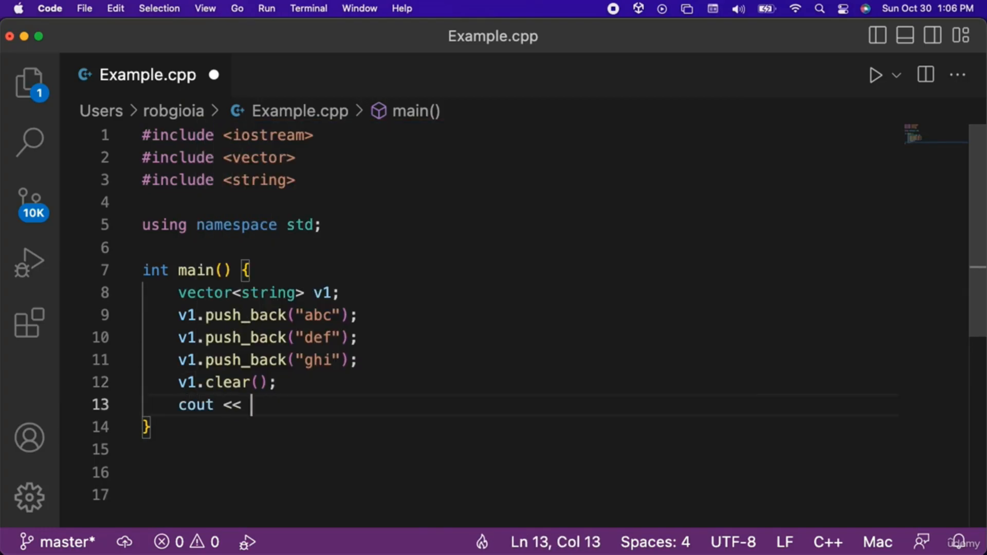
pyautogui.write('v1.size();')
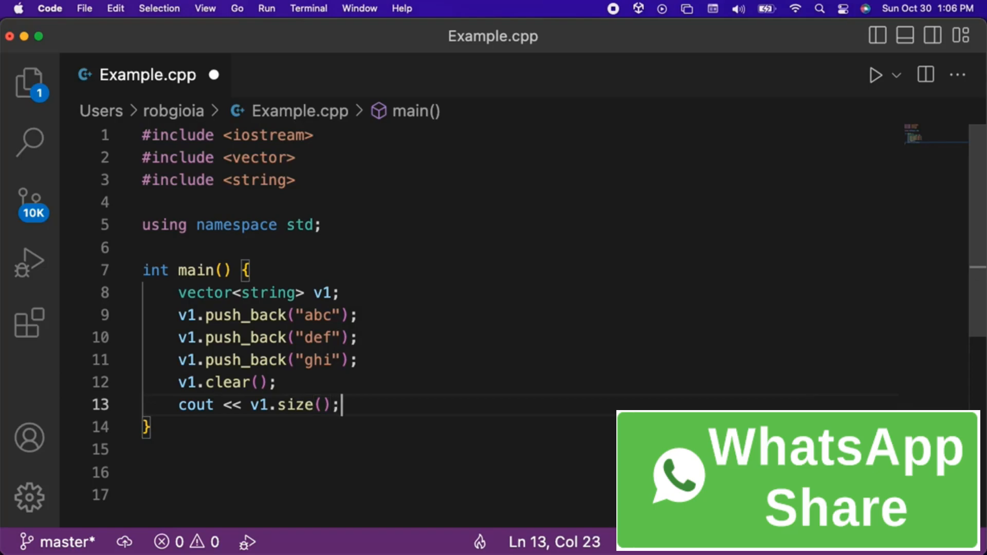